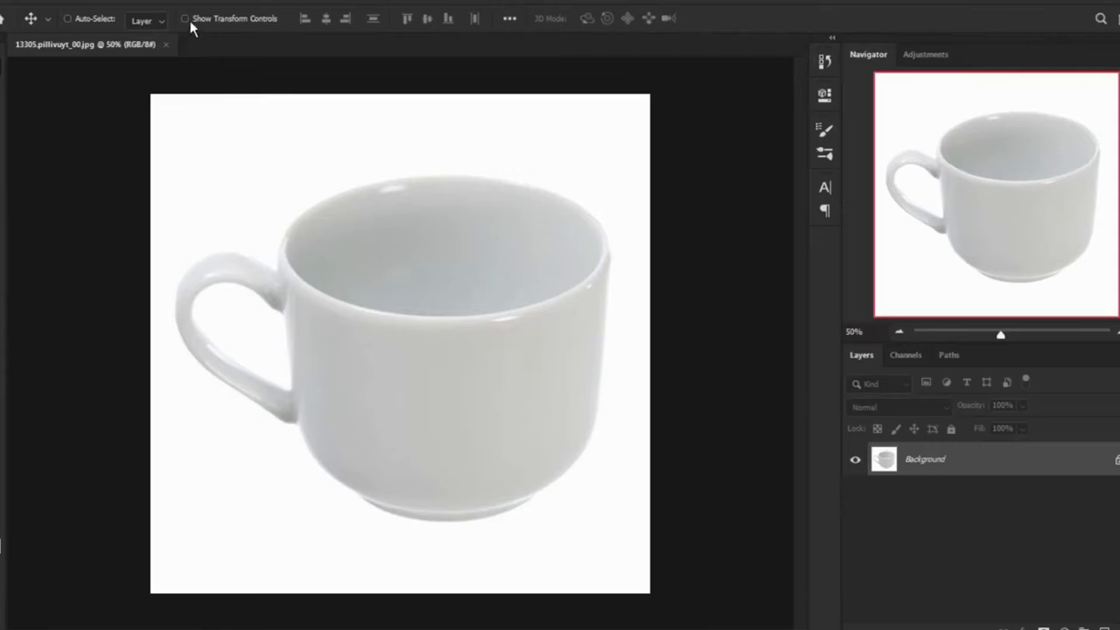
Select the white cup automatically with Select > Subject
left_click(197, 4)
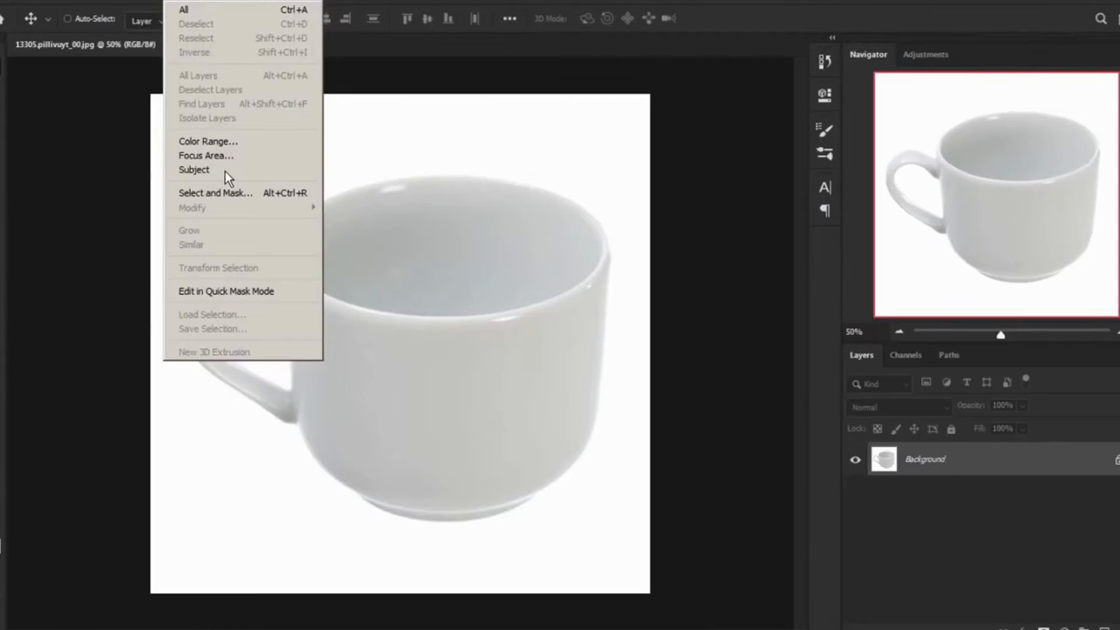
left_click(193, 170)
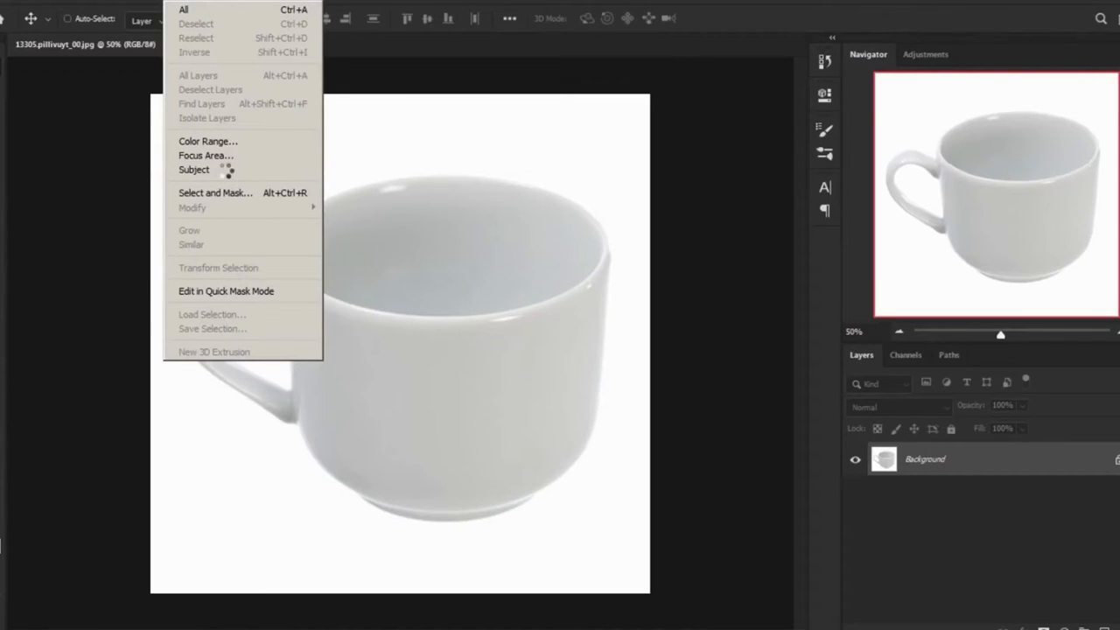
left_click(194, 169)
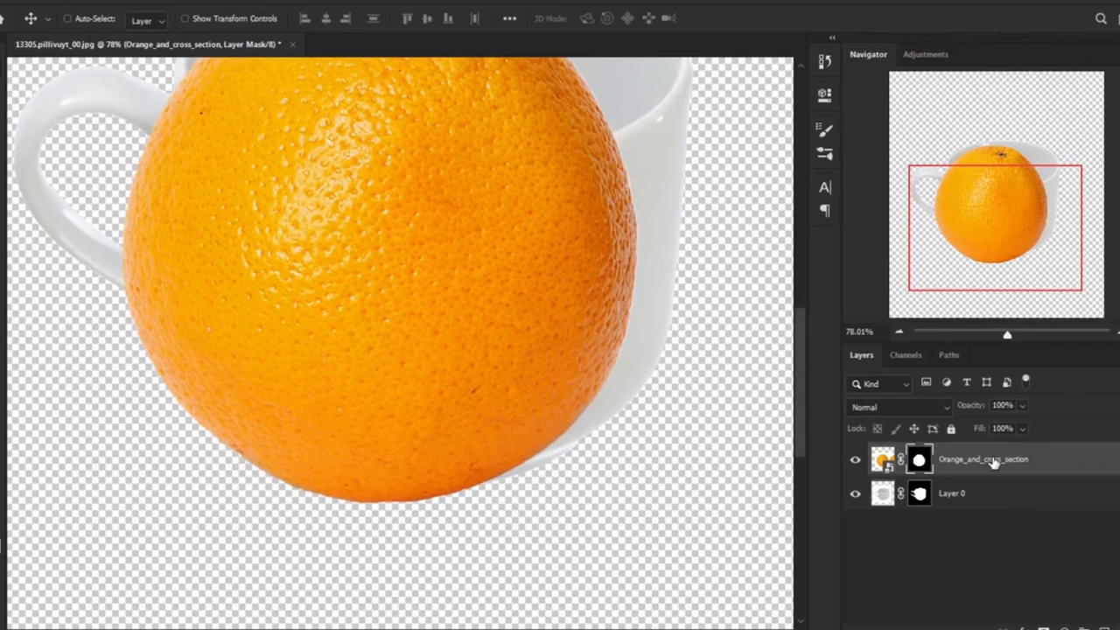
Convert the orange layer to a smart object and add a new fill layer
right_click(982, 458)
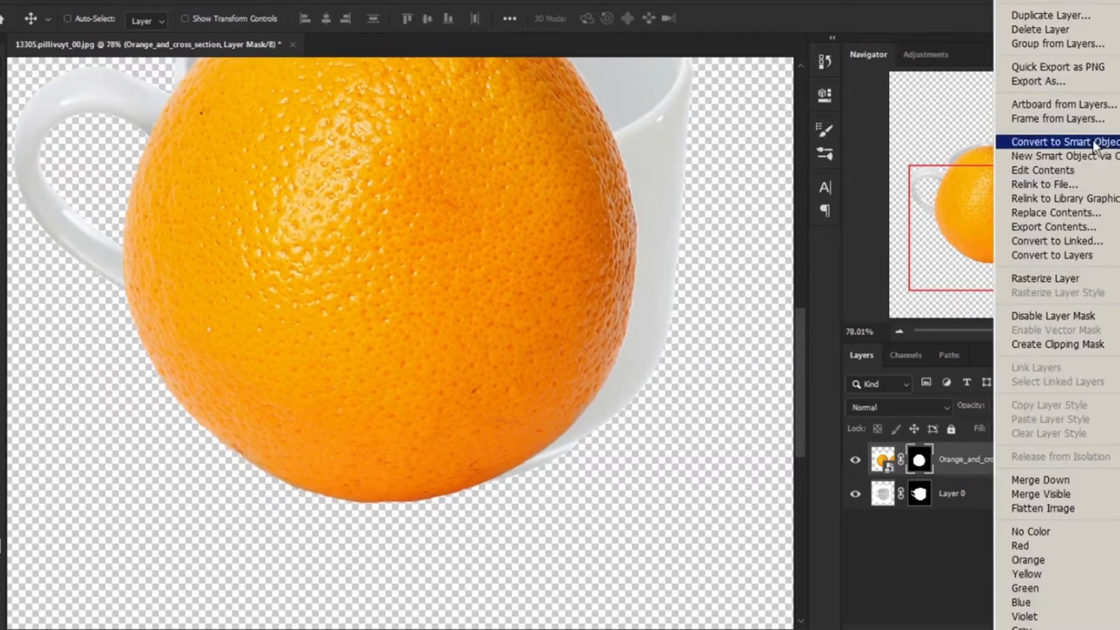
left_click(1058, 156)
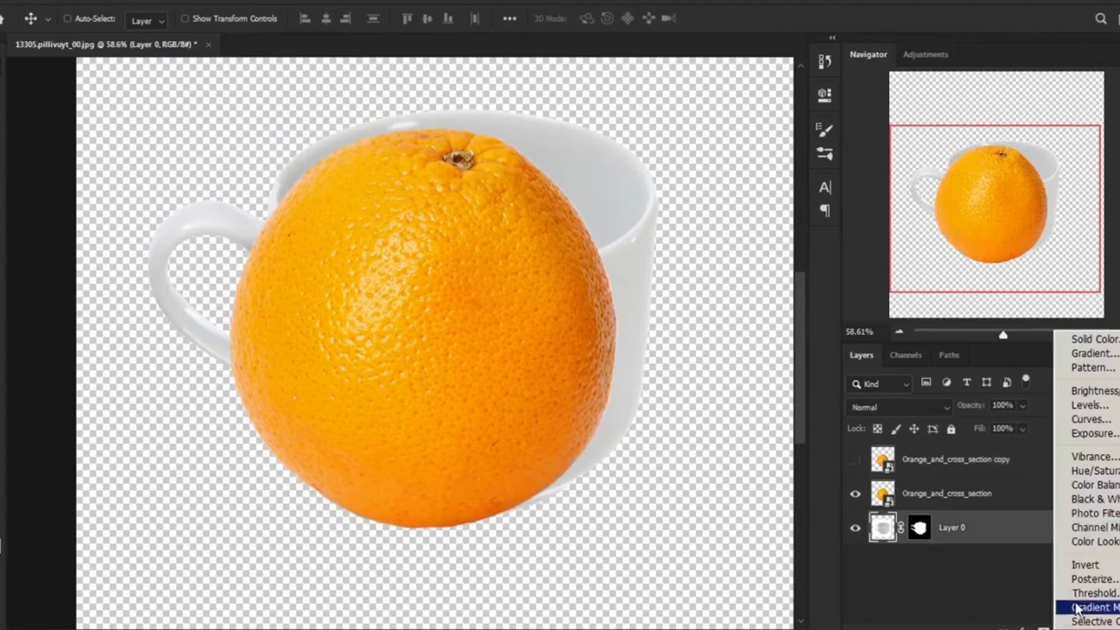
left_click(1092, 339)
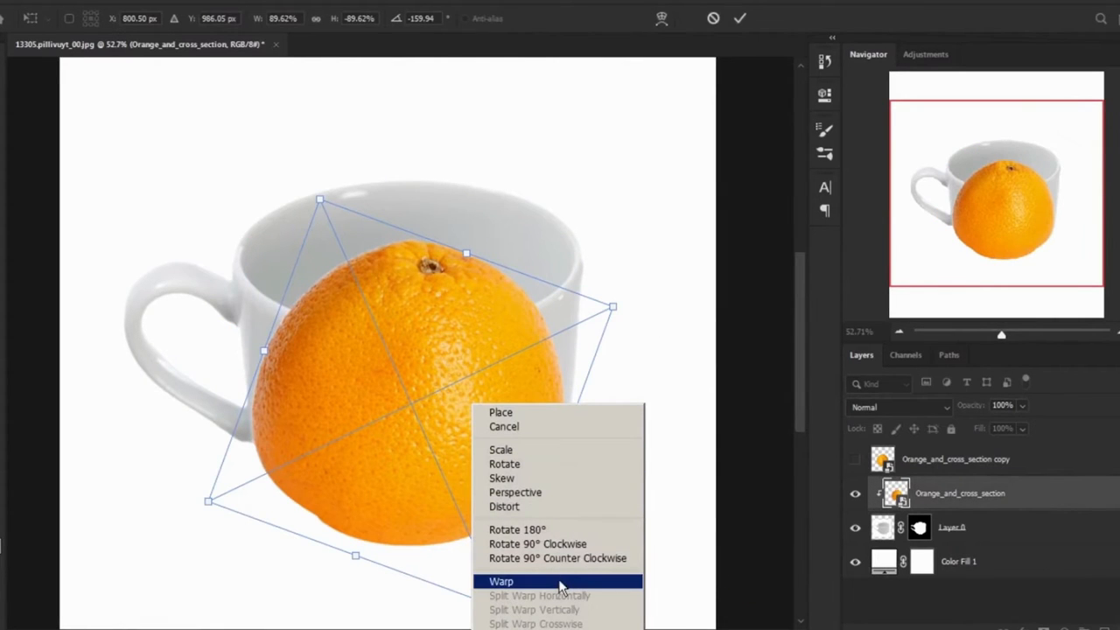
Warp the orange to follow the curve of the cup's body
left_click(501, 581)
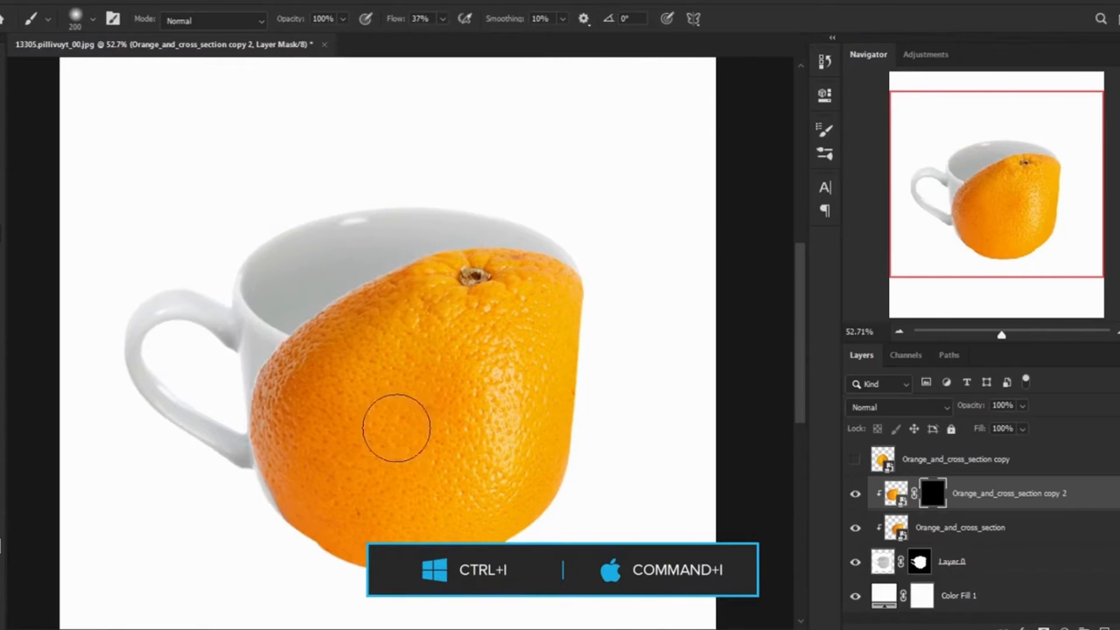
mouse_move(253, 372)
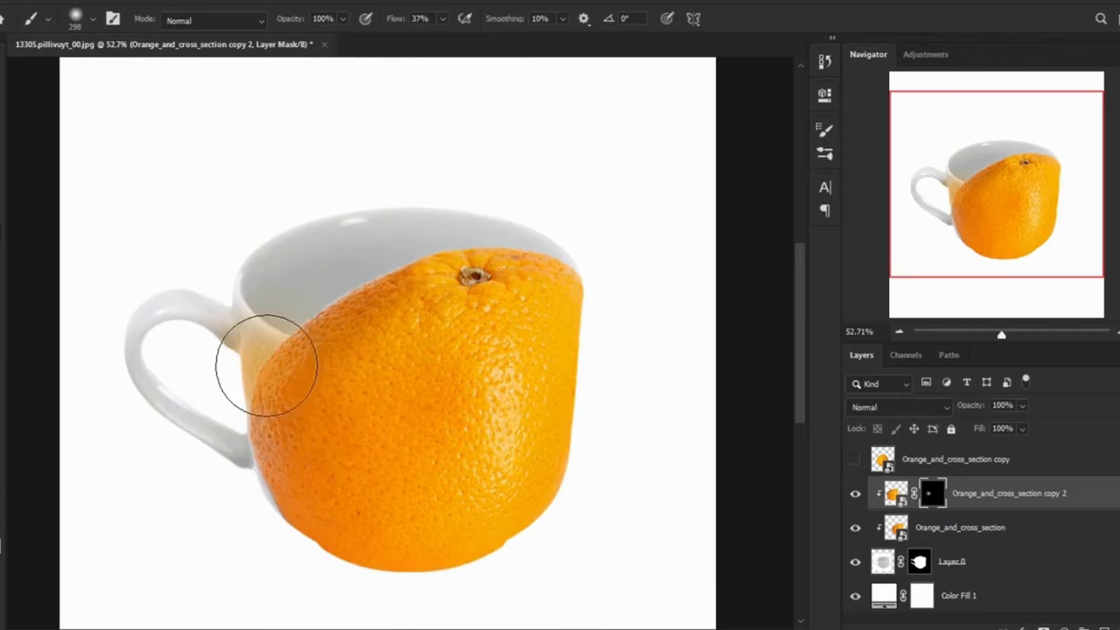
Paint orange peel over the cup's left side, upper left rim and lower left
left_click_drag(271, 362, 254, 486)
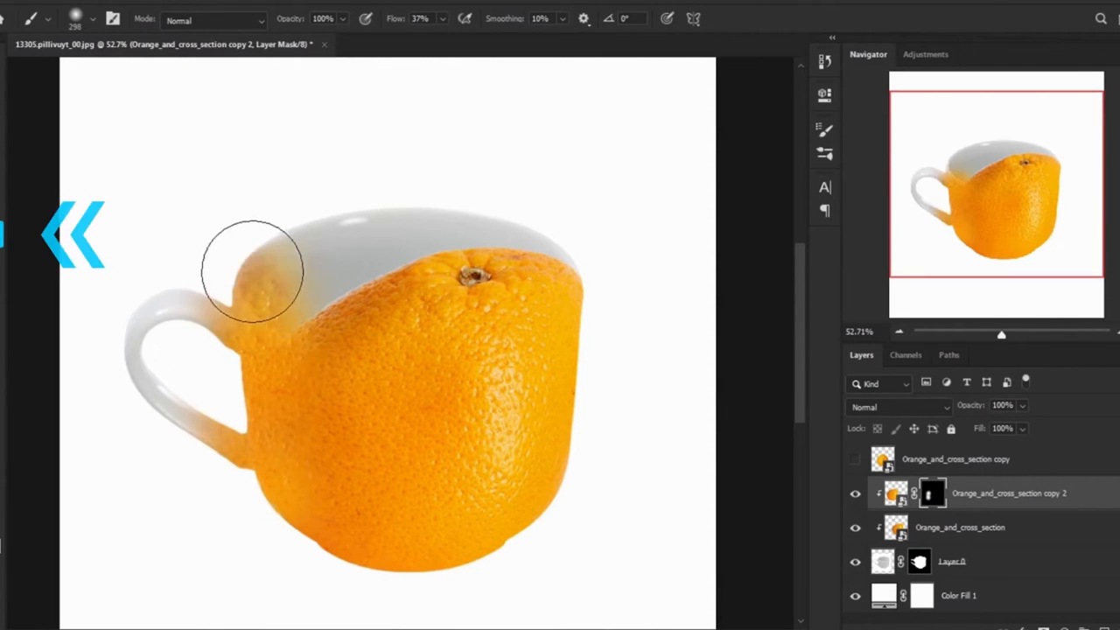
left_click_drag(254, 271, 293, 332)
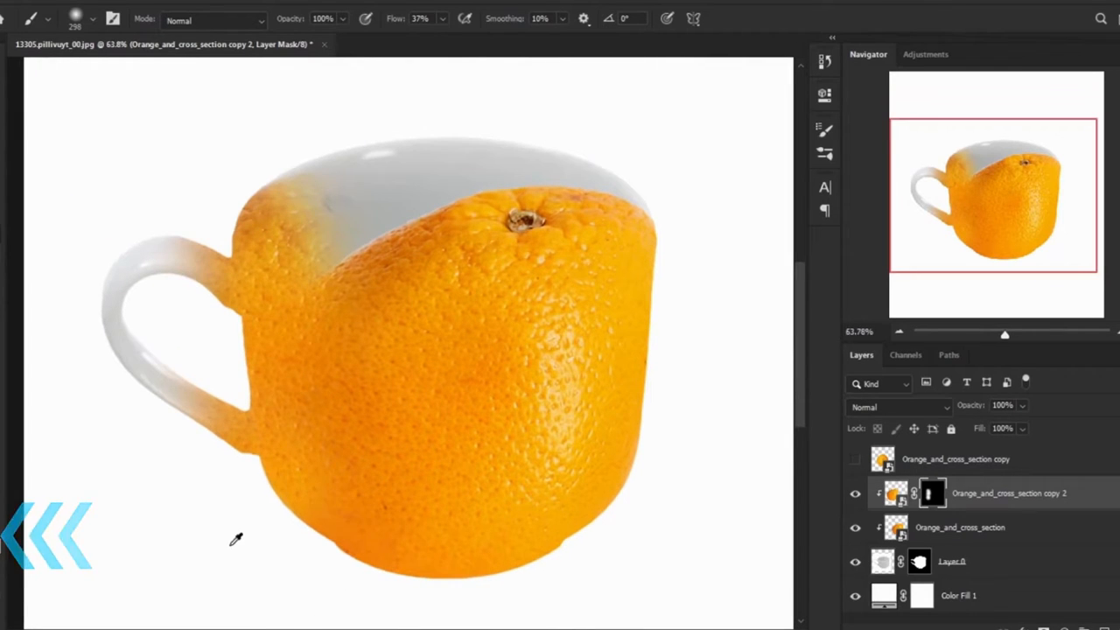
mouse_move(315, 473)
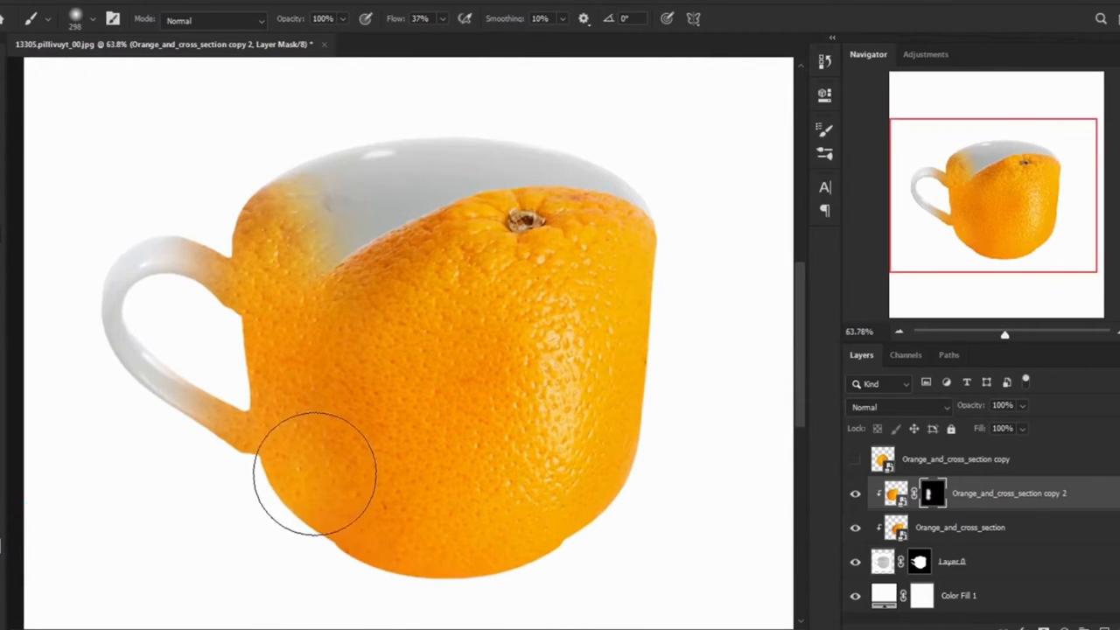
left_click_drag(315, 472, 271, 472)
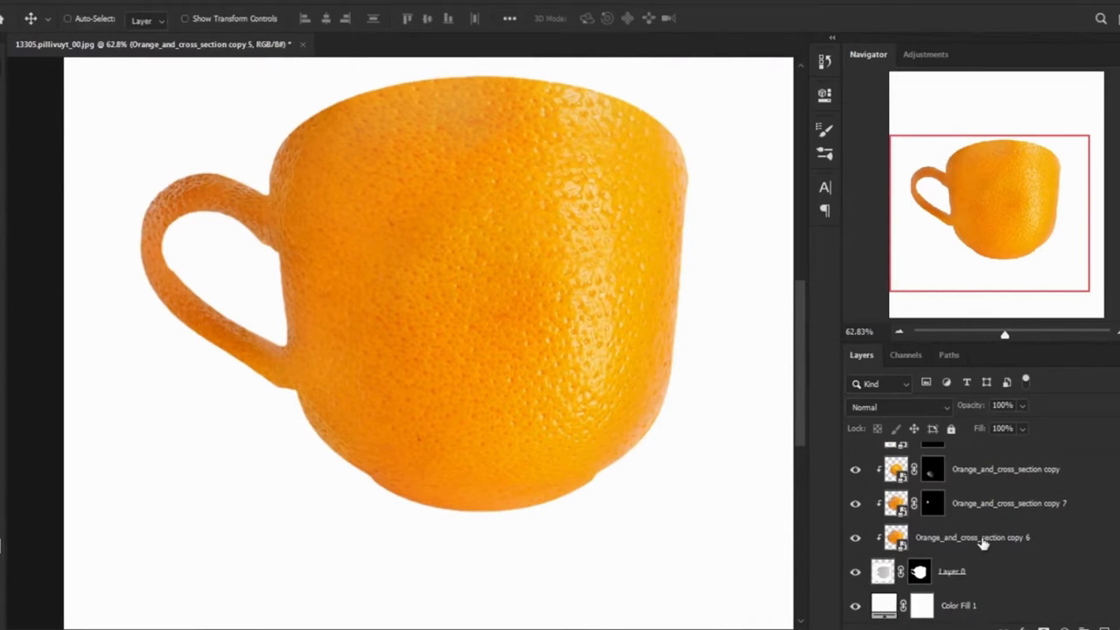
Duplicate the orange copy layers and hide the merged orange peel layer
right_click(972, 537)
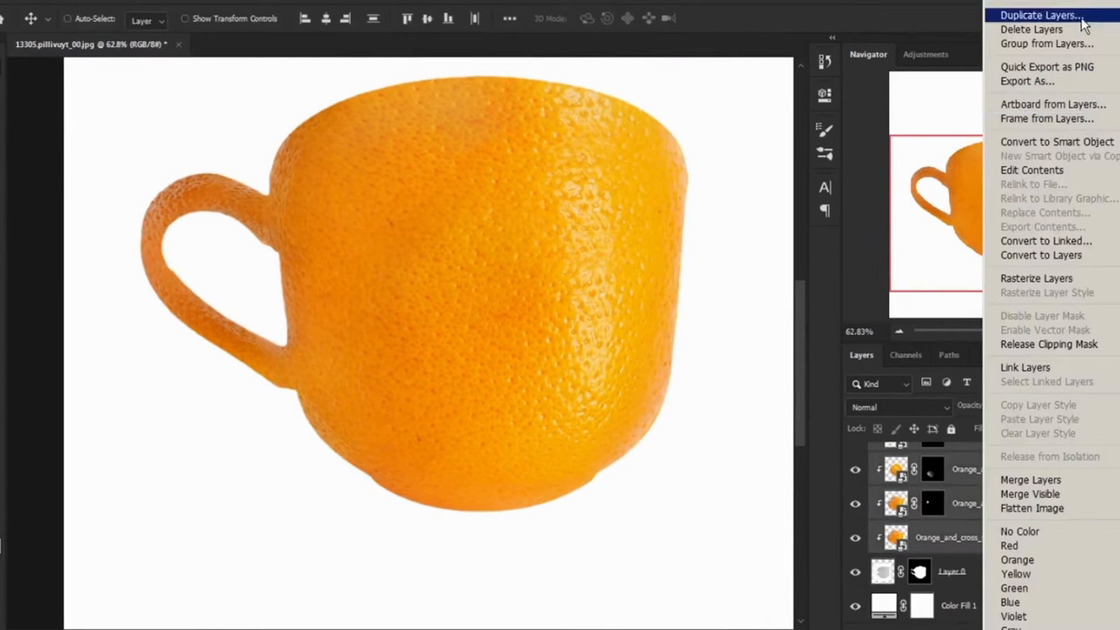
left_click(1038, 14)
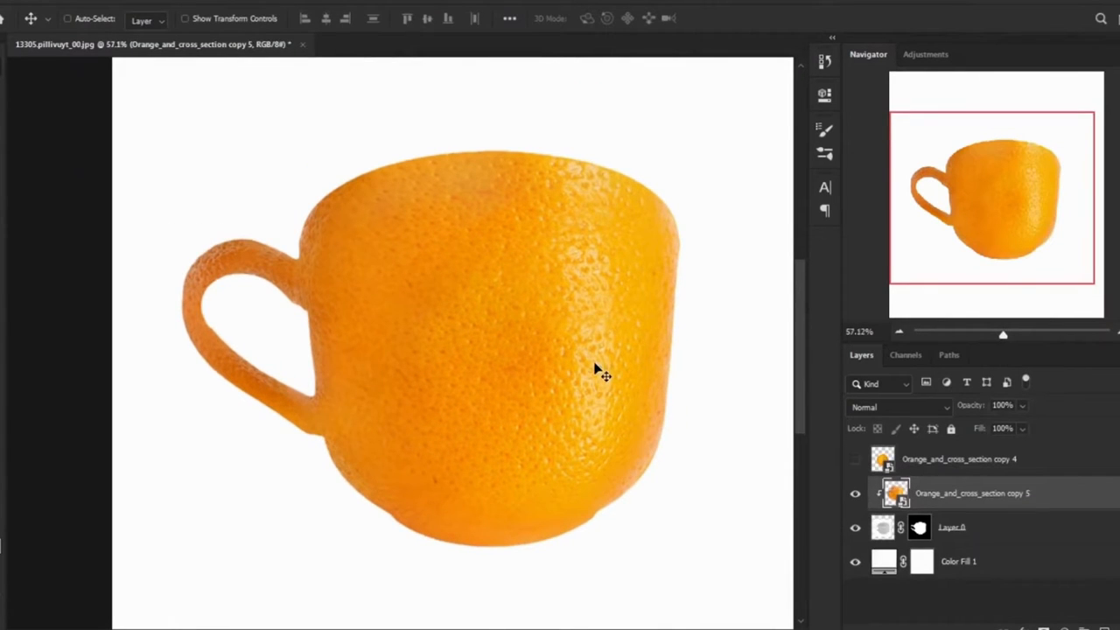
left_click(854, 492)
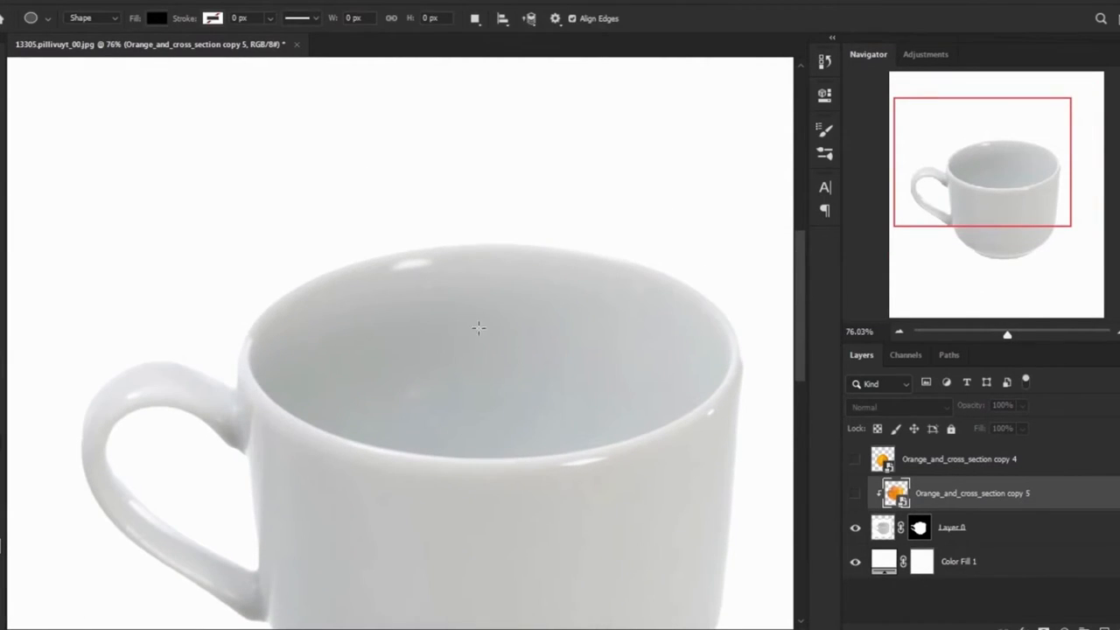
Draw an ellipse matching the cup's opening
left_click_drag(479, 328, 547, 381)
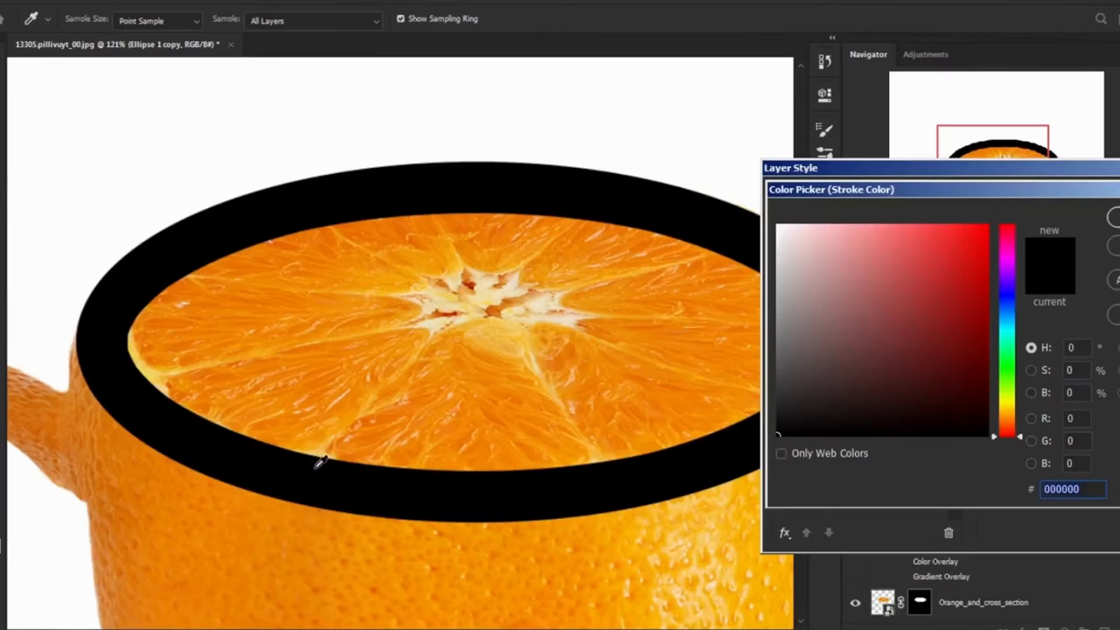
Sample a pale rind colour from the orange slice for the ring
left_click(898, 232)
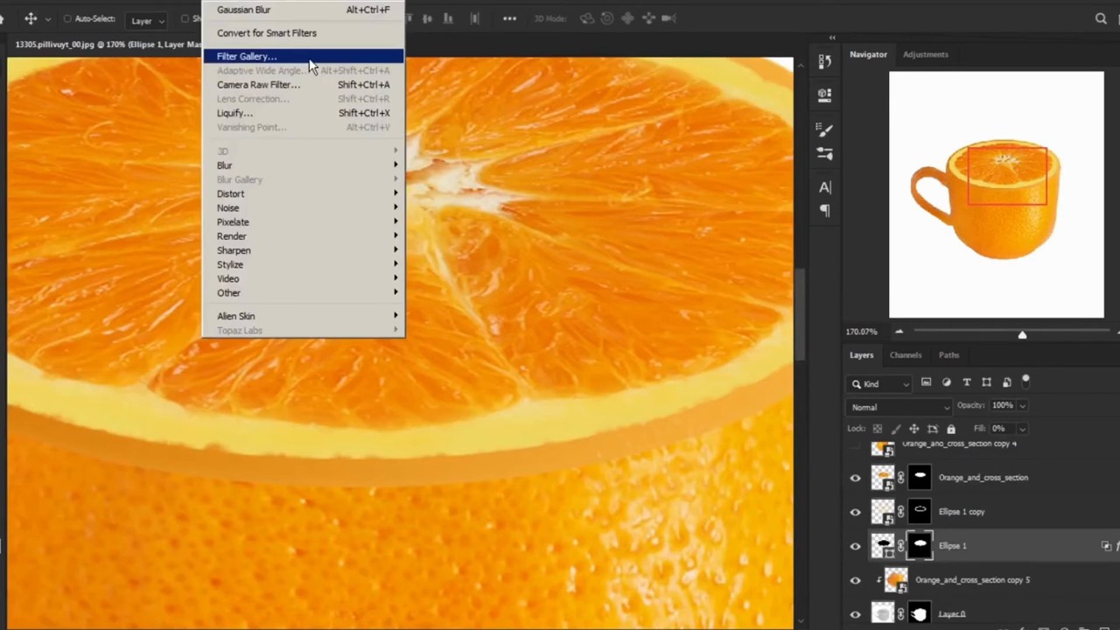
Open the gallery of artistic filters
left_click(247, 56)
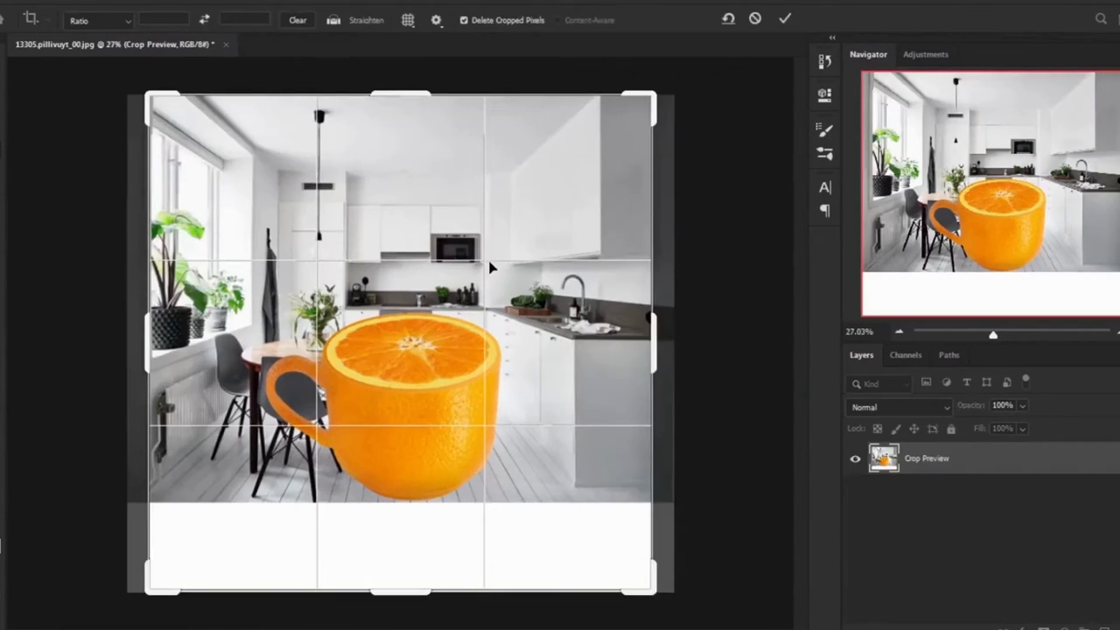
Apply an 11.1-pixel Gaussian Blur to the kitchen photo
left_click(254, 6)
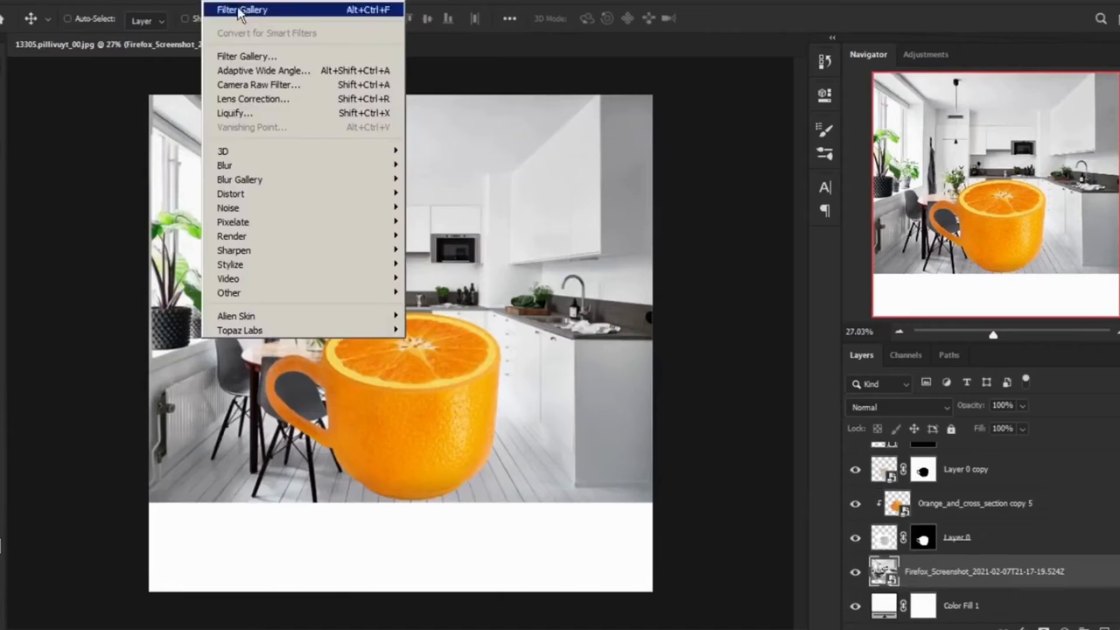
mouse_move(224, 166)
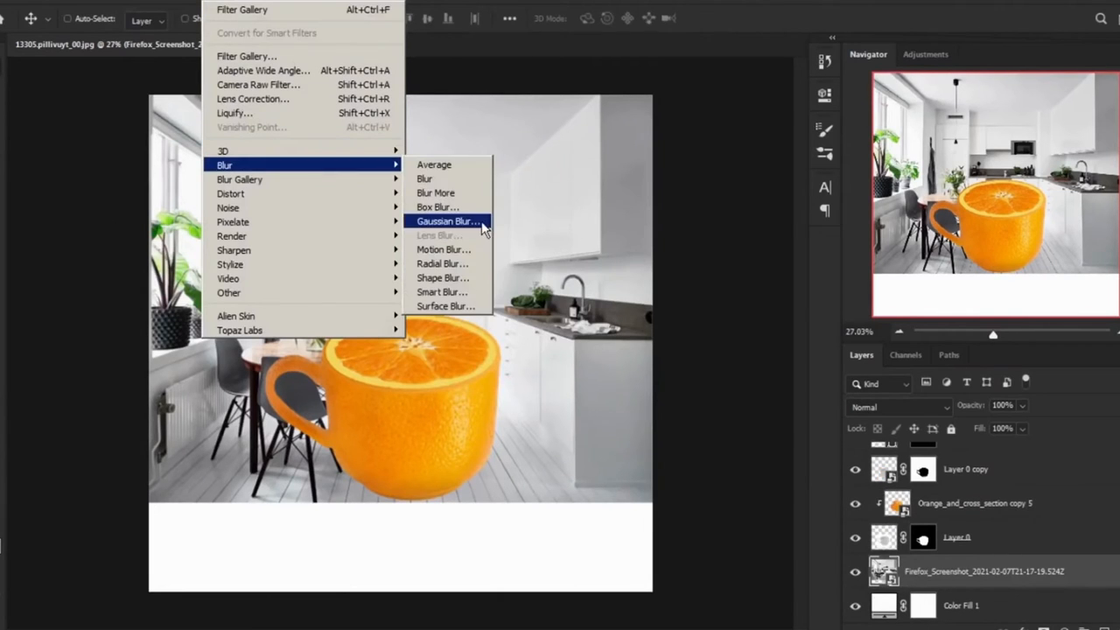
left_click(449, 221)
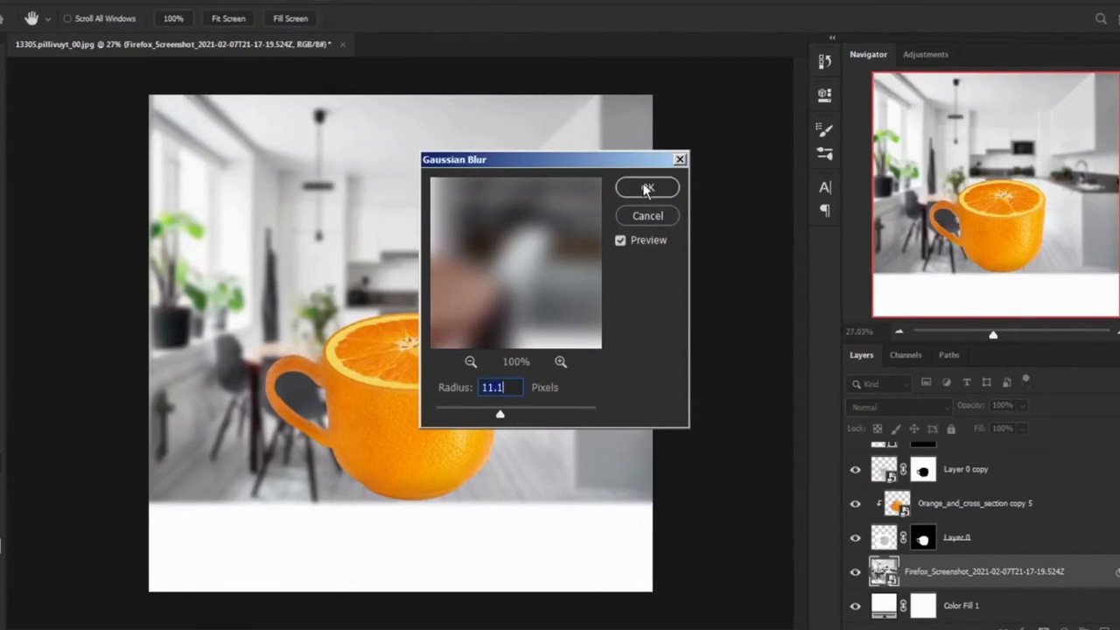
left_click(646, 187)
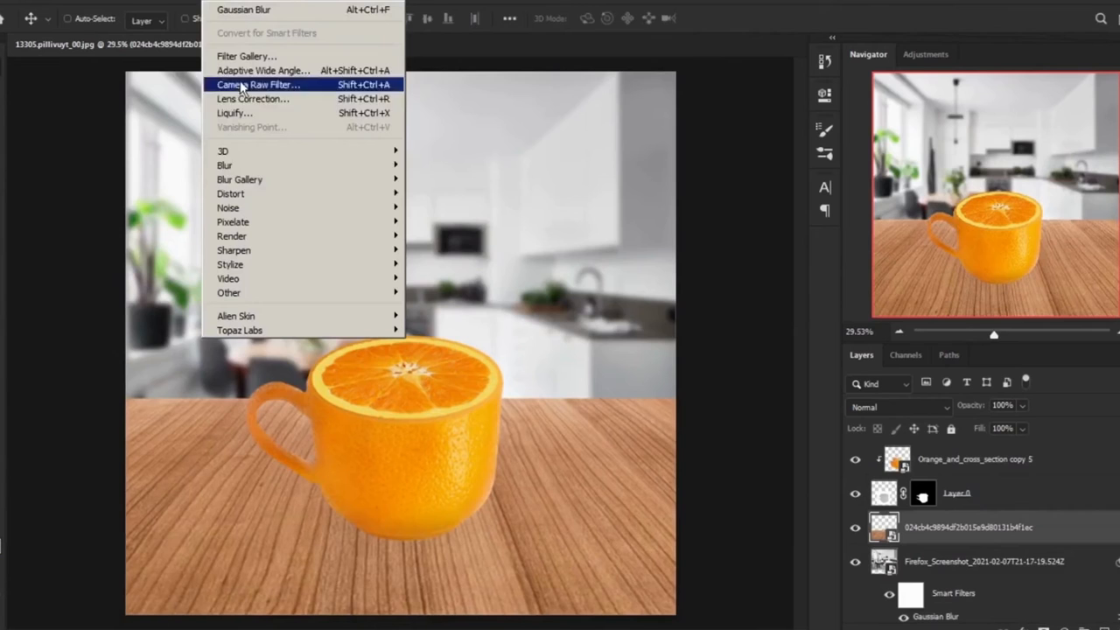
Apply a 12 px Tilt-Shift blur to the background
left_click(238, 179)
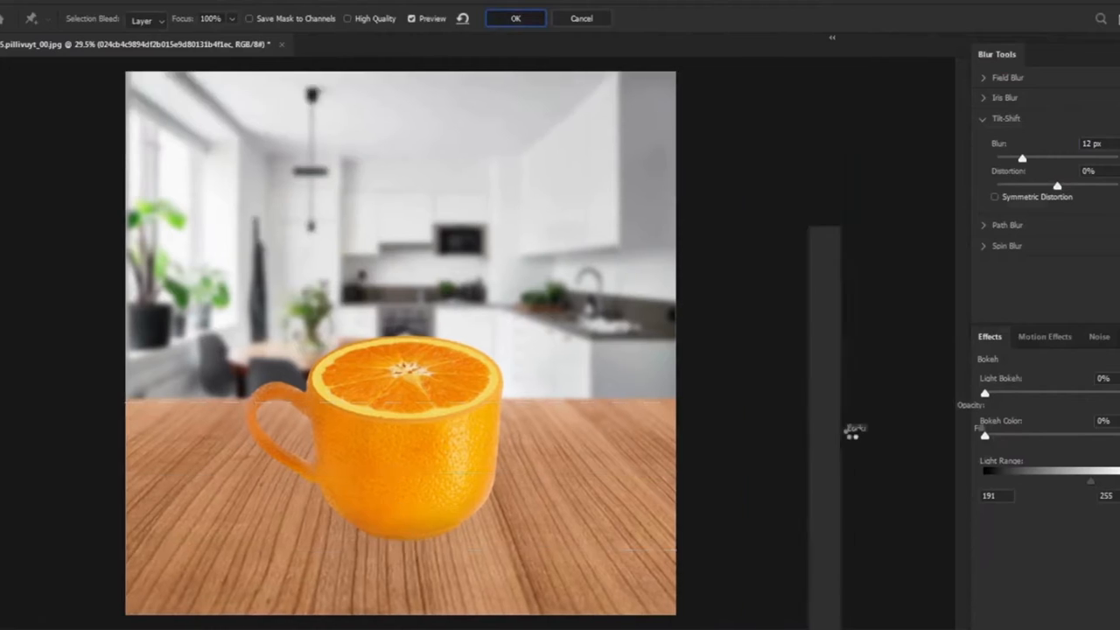
left_click(515, 18)
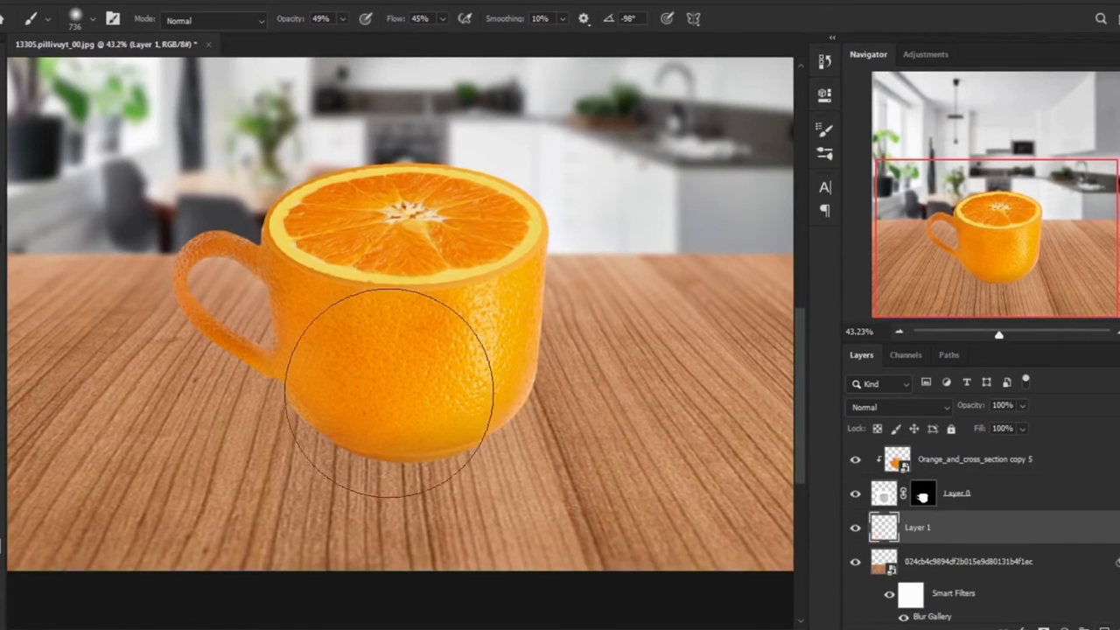
Begin painting a soft dark shadow beneath the cup on a new Layer 1
left_click(94, 19)
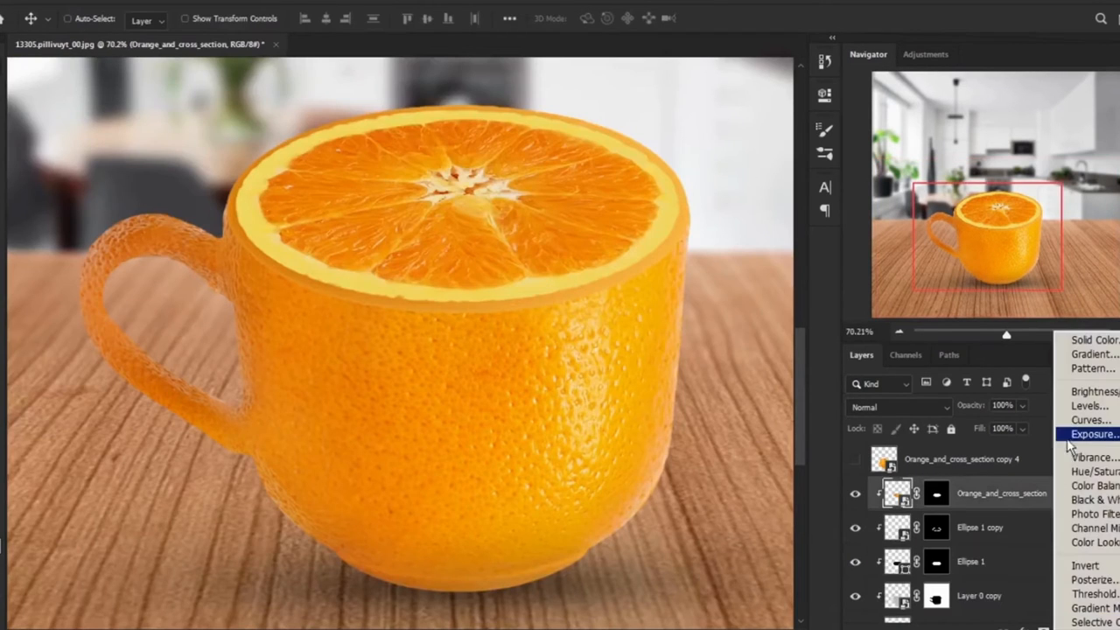
Add an Exposure adjustment clipped to the orange cup layers
left_click(1089, 419)
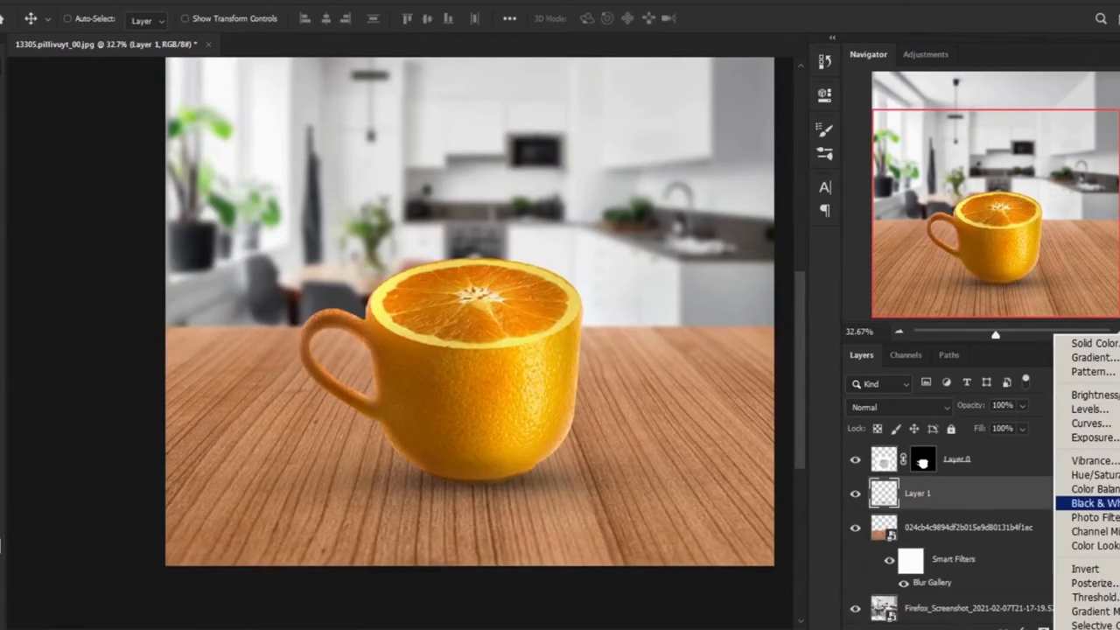
Add a Curves adjustment and pull the curve down to darken the background
left_click(1090, 423)
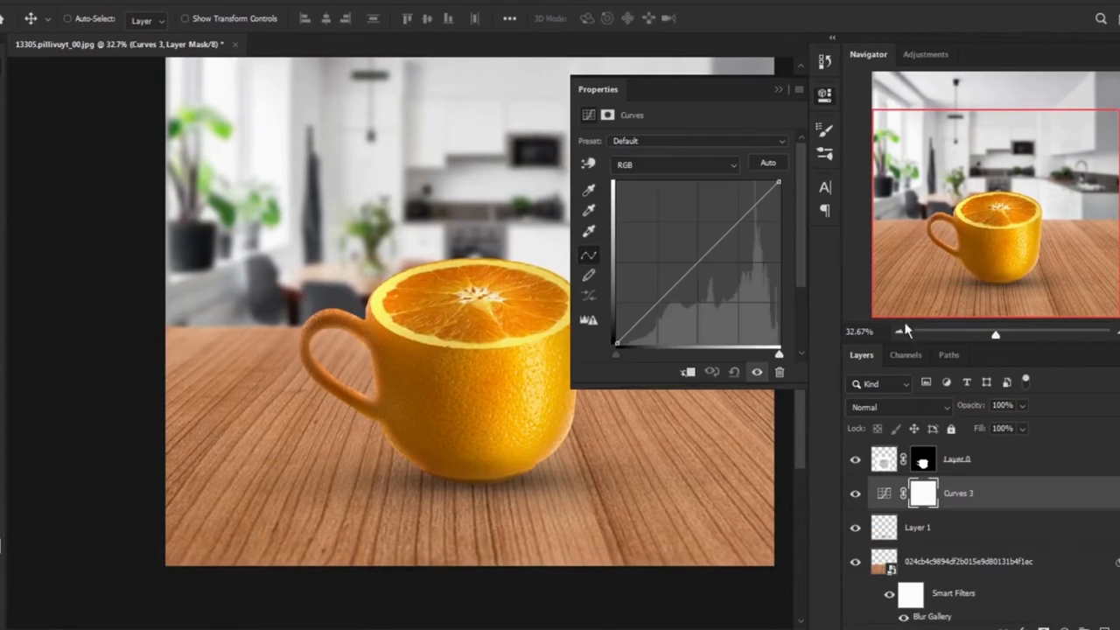
left_click_drag(776, 184, 777, 227)
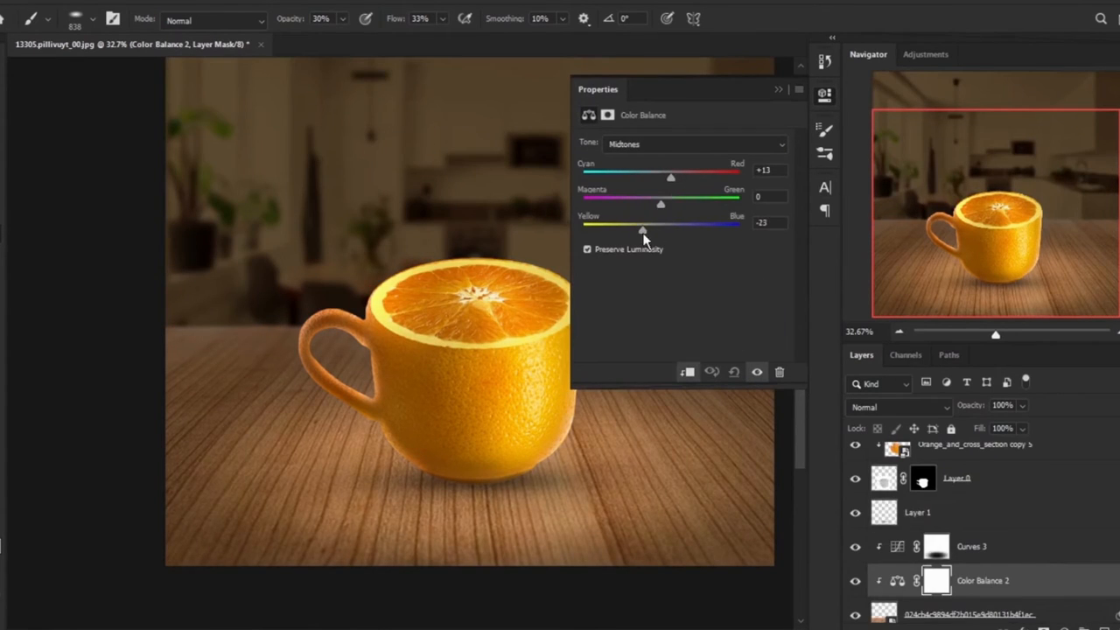
Place the Orange-Fruit-Pieces image and scale it to about 58%
left_click(957, 592)
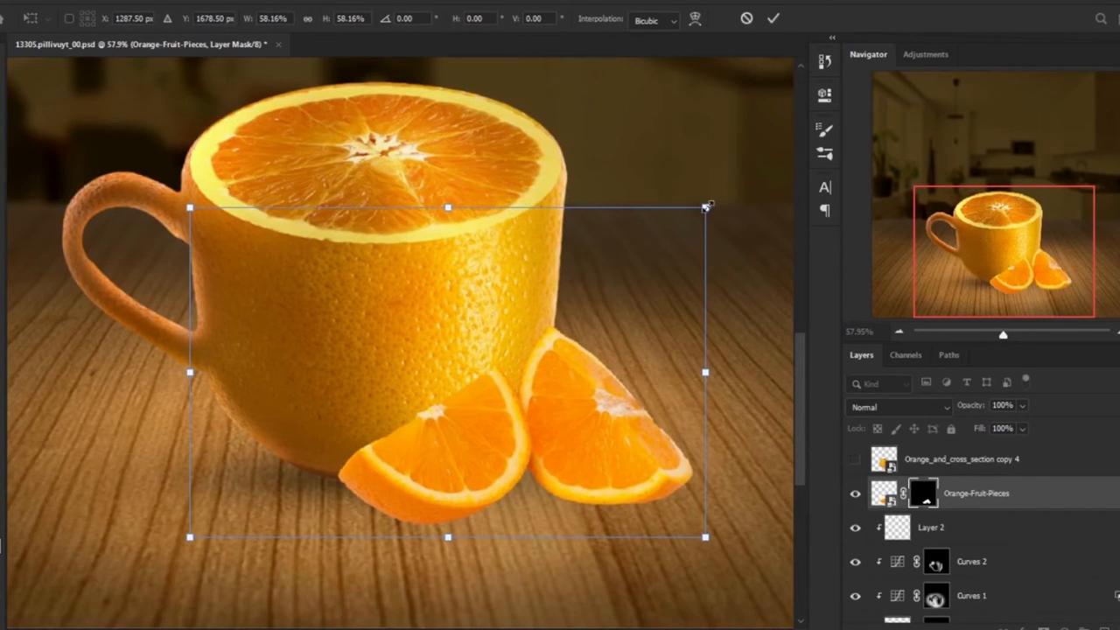
Commit the free transform to fix the wedges' size and position
left_click(945, 381)
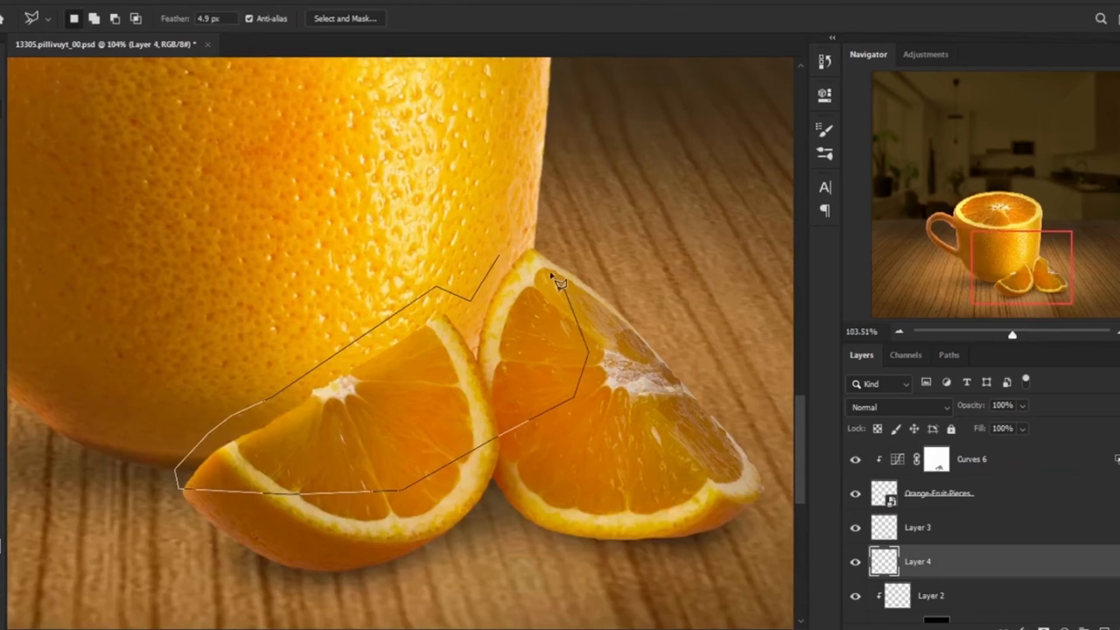
Close the Polygonal Lasso selection around the left orange wedge
left_click(560, 279)
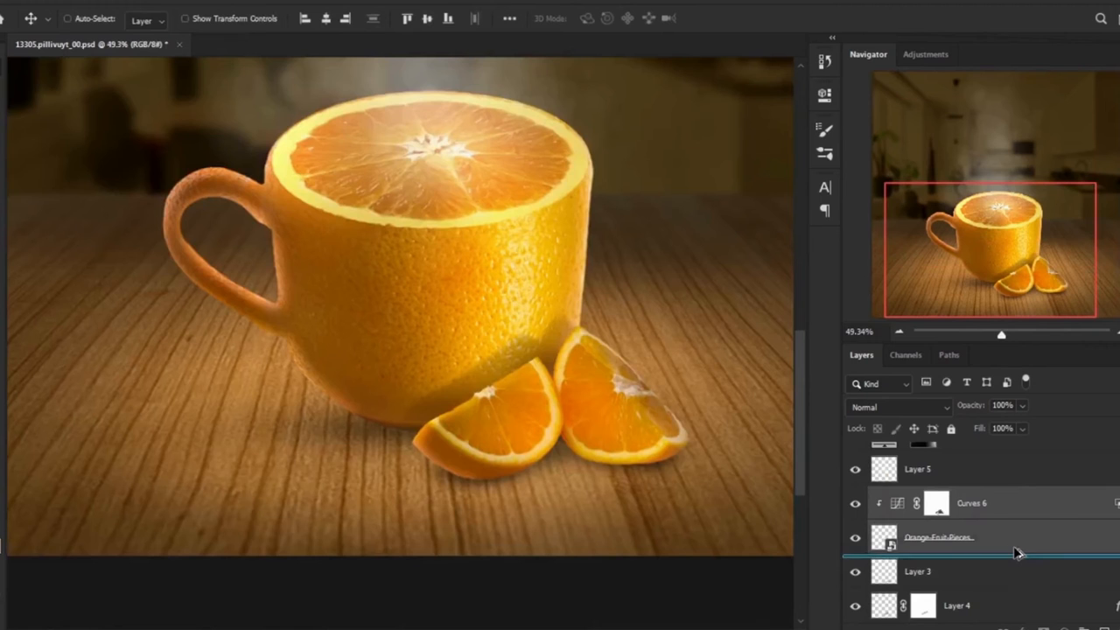
Make a smart object copy of the wedges and flip it vertically
right_click(938, 536)
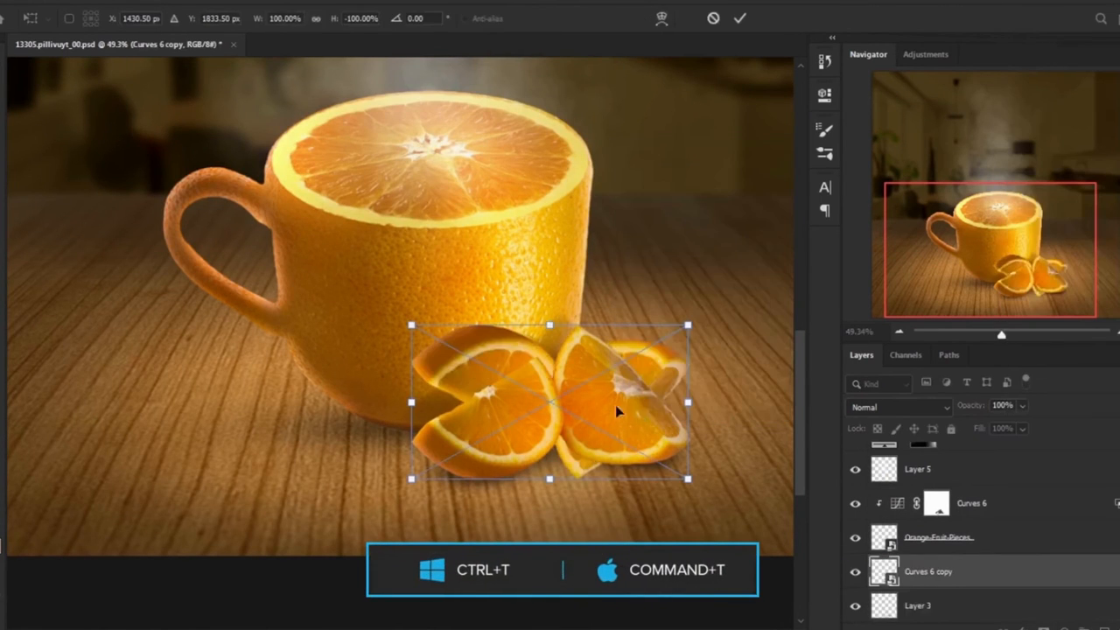
right_click(548, 402)
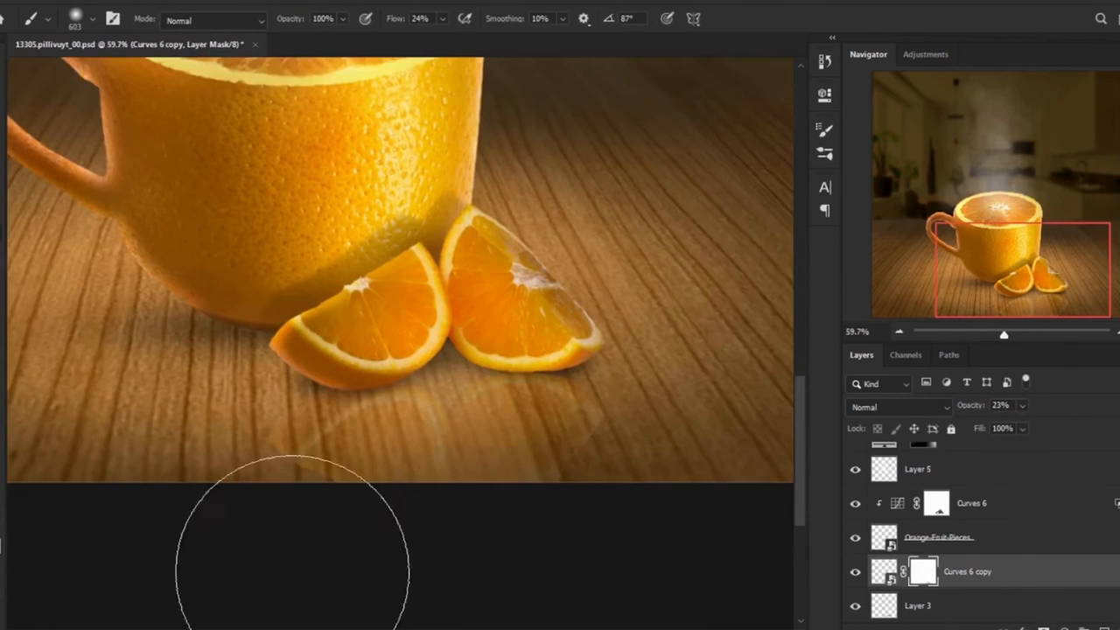
mouse_move(634, 529)
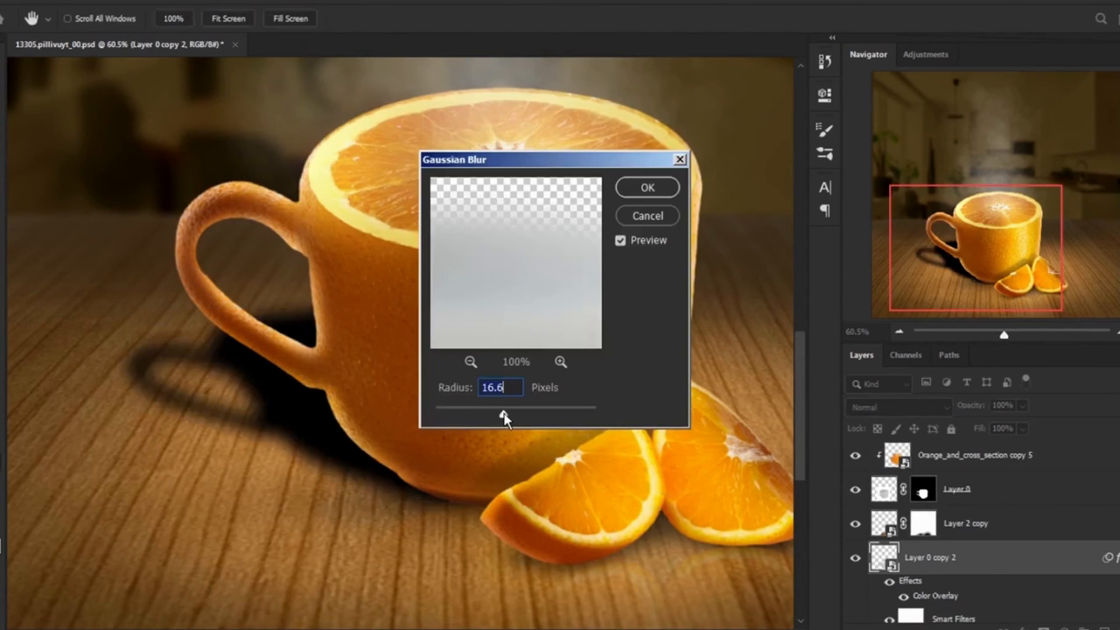
Apply a 16.6 px Gaussian Blur to the cup's shadow layer
left_click(647, 187)
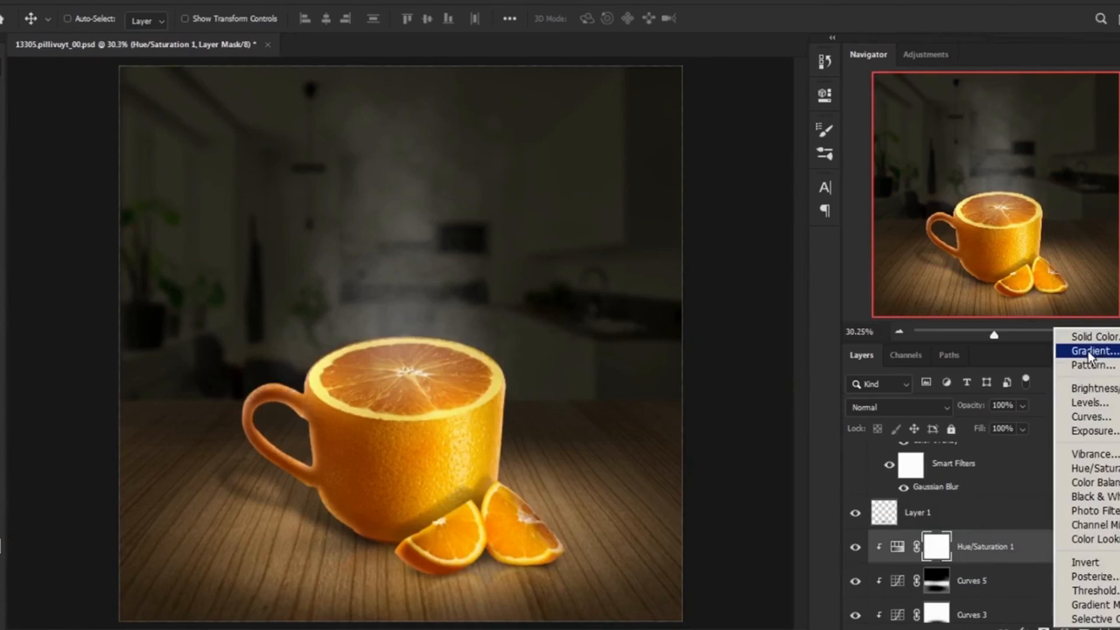
Add an orange preset Gradient Fill with a #faec6e stop, Radial, reversed, 82% scale
left_click(1092, 351)
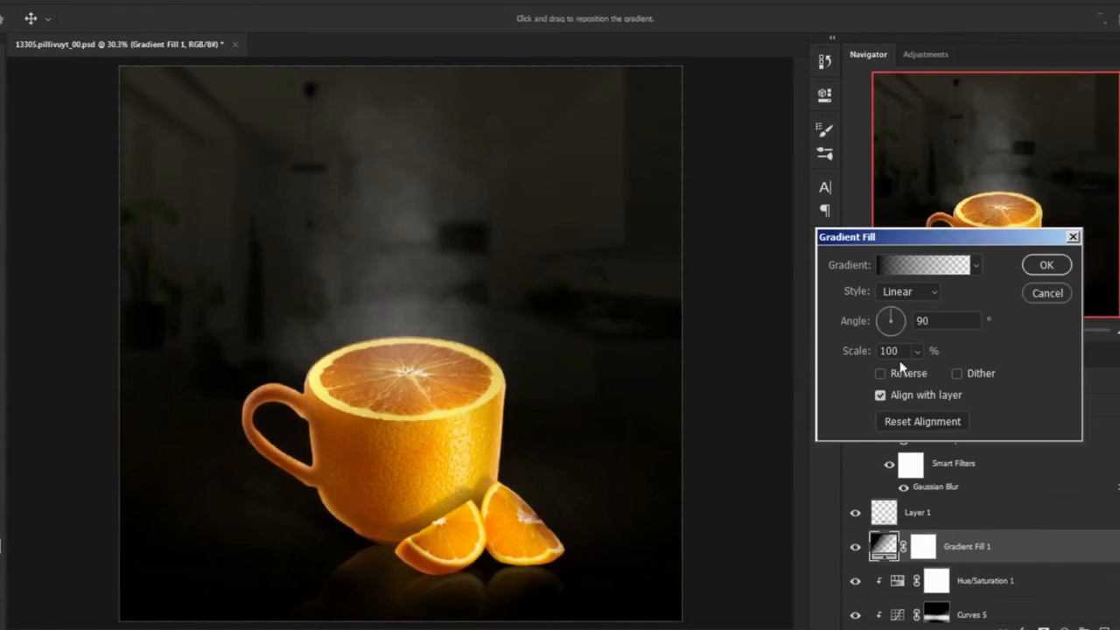
left_click(973, 264)
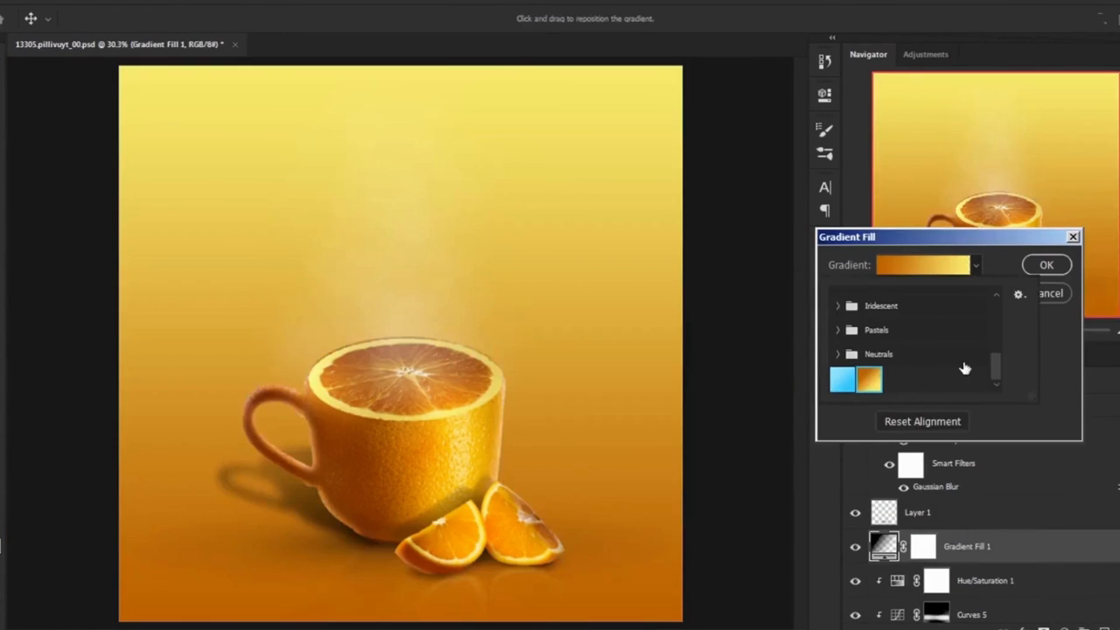
left_click(918, 264)
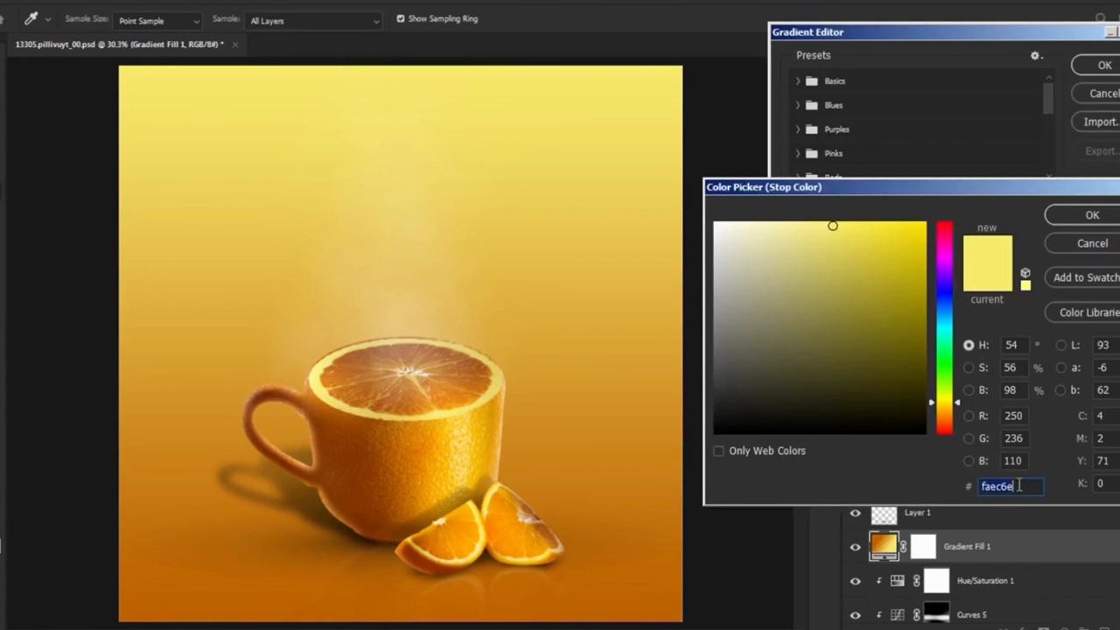
left_click(1092, 215)
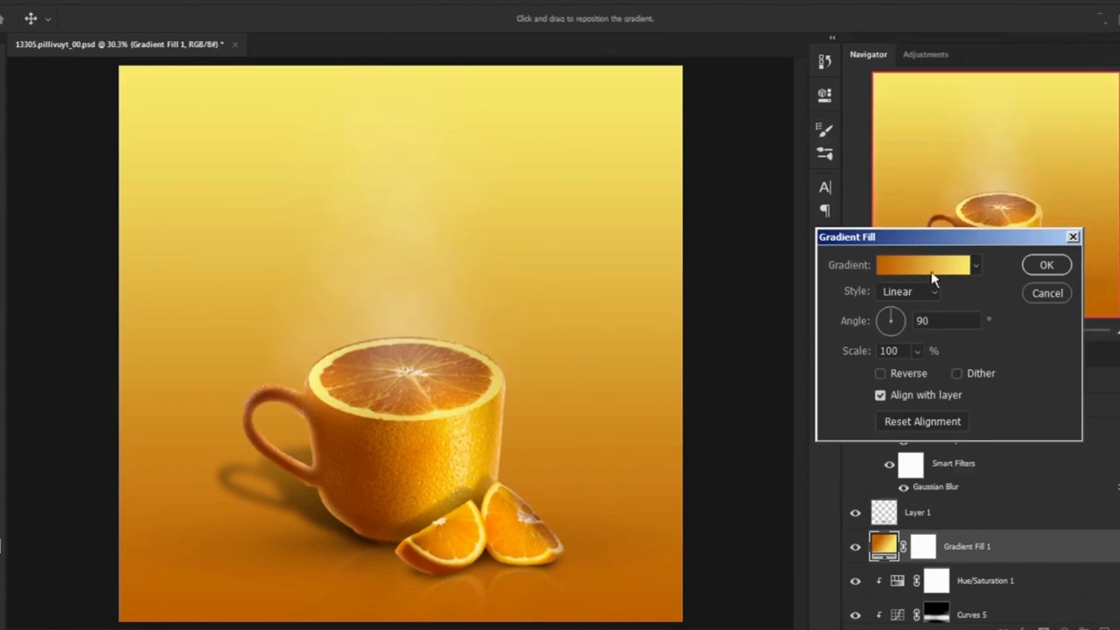
left_click(907, 290)
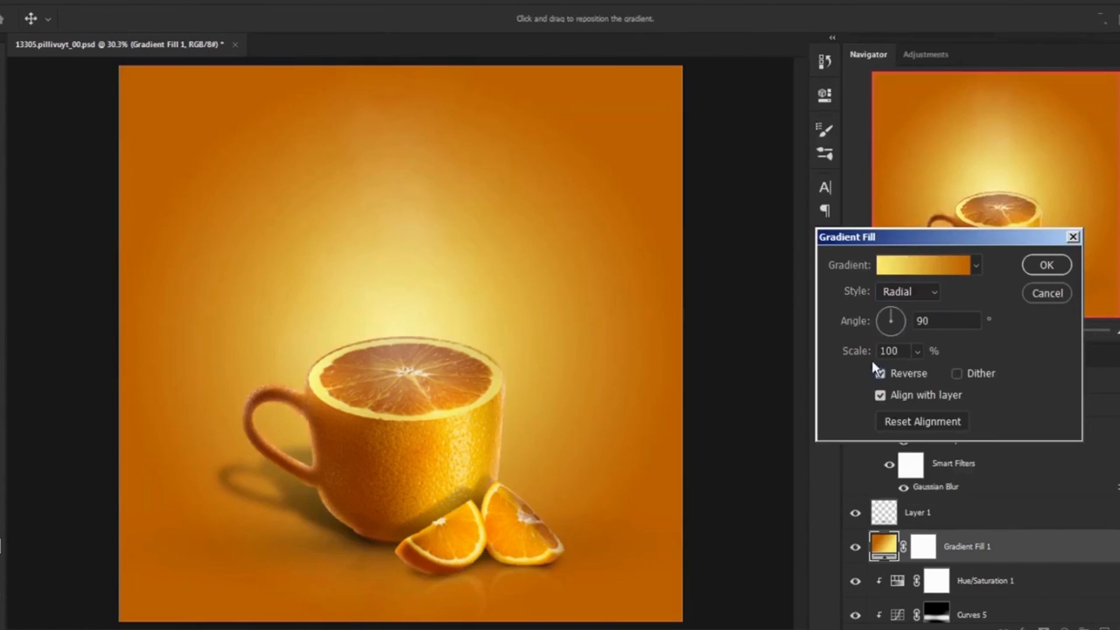
left_click(880, 373)
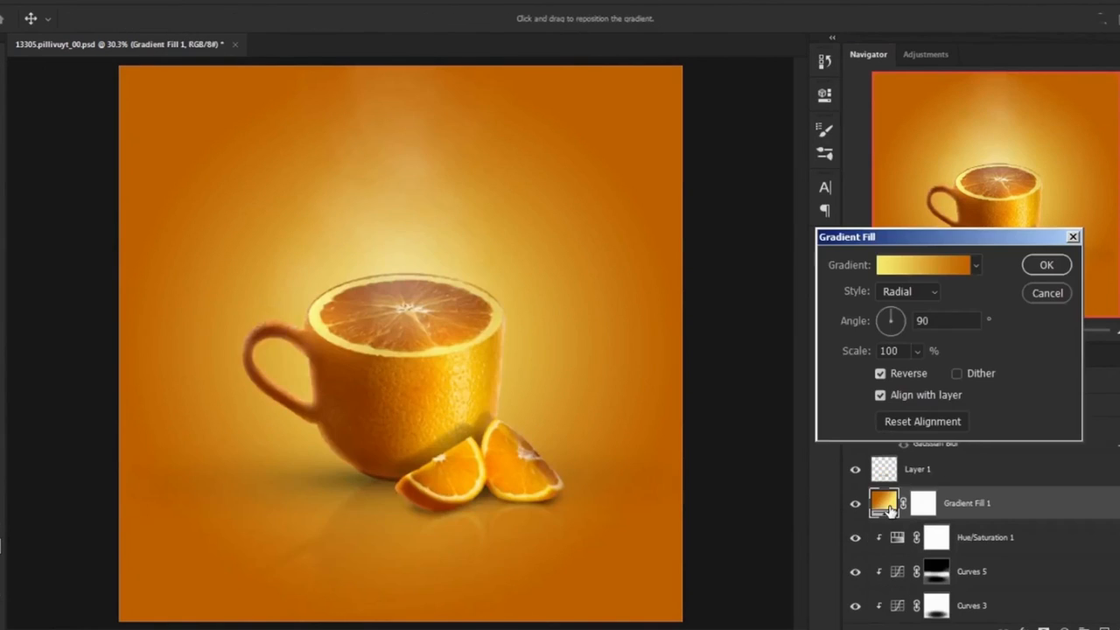
left_click_drag(888, 350, 887, 358)
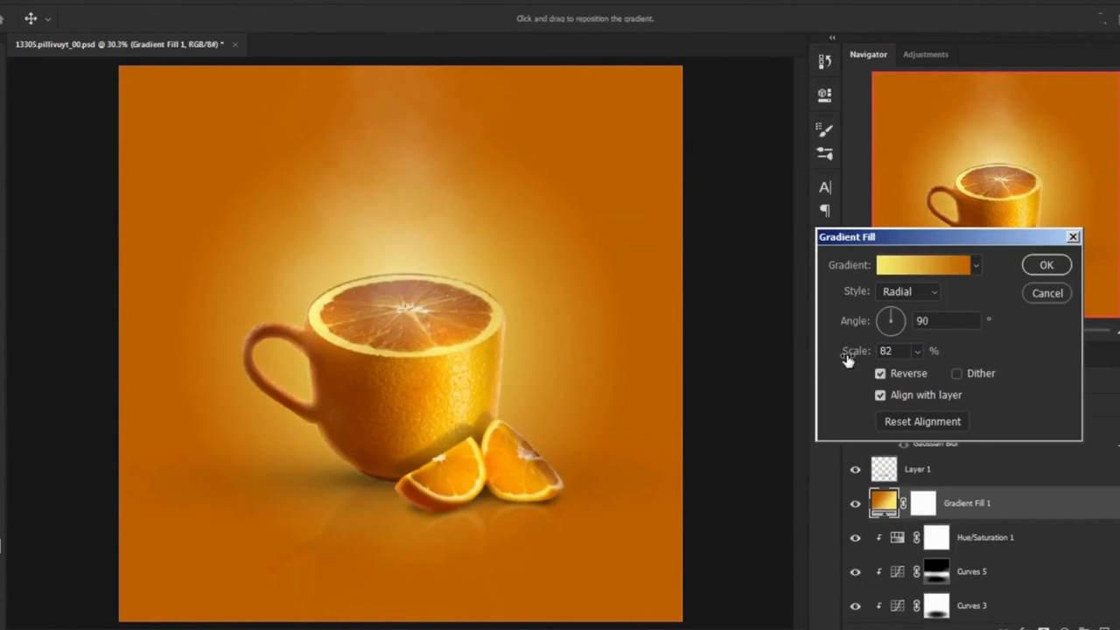
left_click(1046, 264)
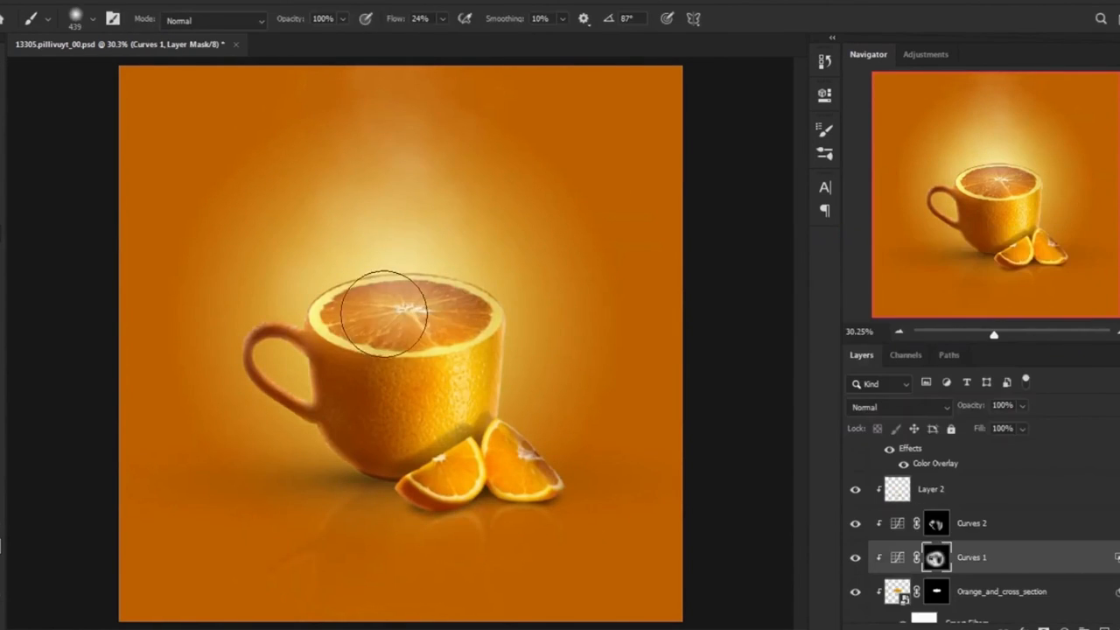